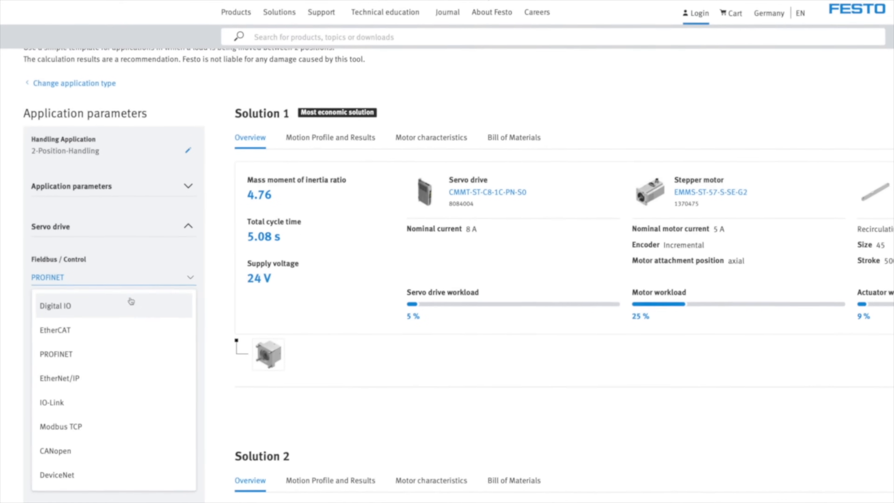
Pick the fieldbus/control protocol for the servo drive under Application parameters
{"action": "left_click", "coordinate": [55, 330]}
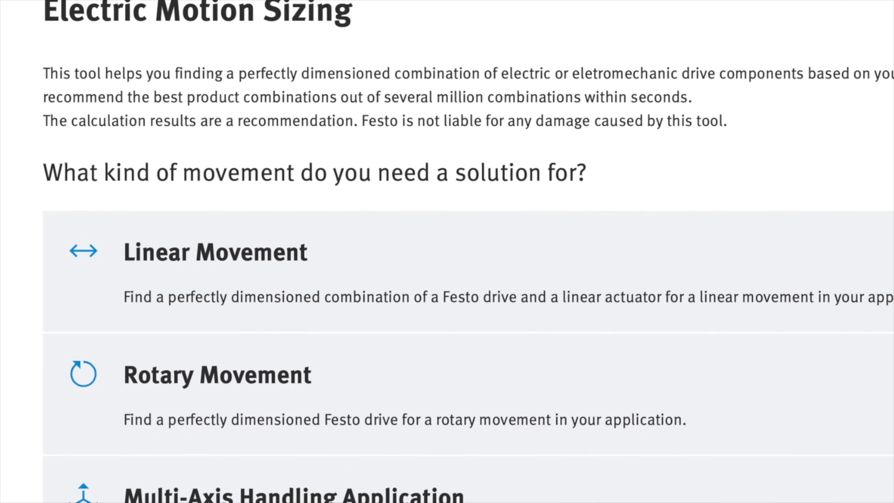
Start a Linear Movement application with the 2-Position-Handling template
{"action": "left_click", "coordinate": [203, 257]}
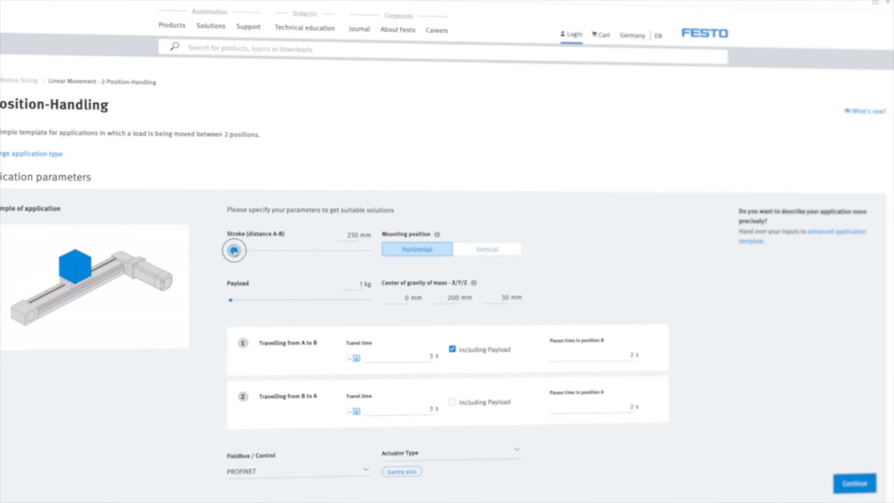